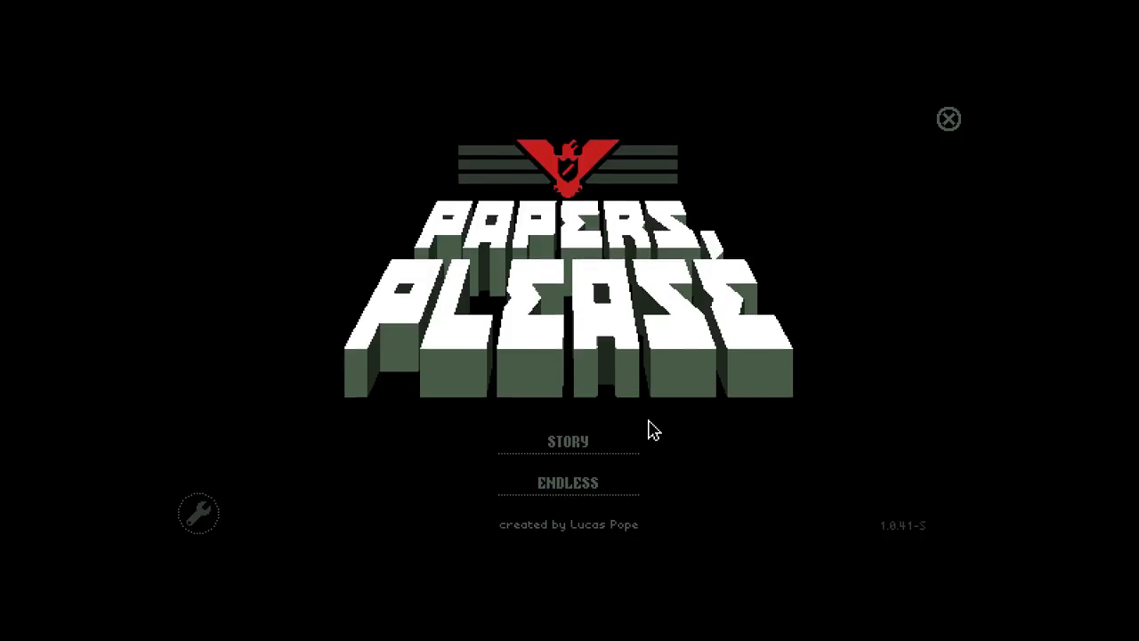
# Start a new STORY game from the title menu.
pyautogui.click(568, 442)
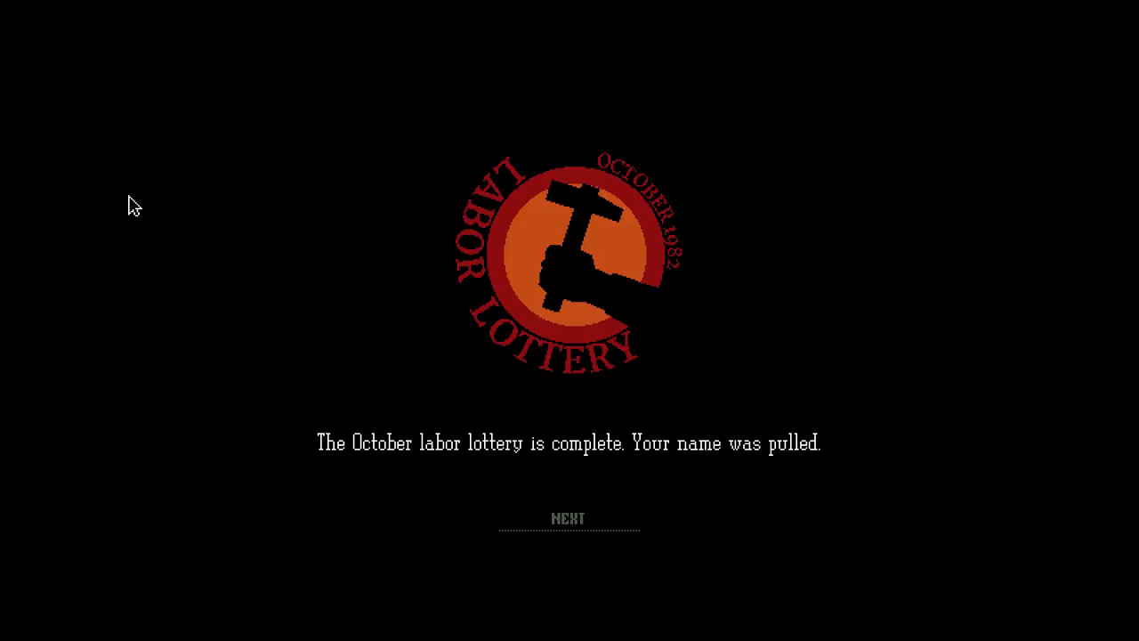
# Advance through the labor lottery, Grestin checkpoint posting and East Grestin apartment notices.
pyautogui.click(569, 518)
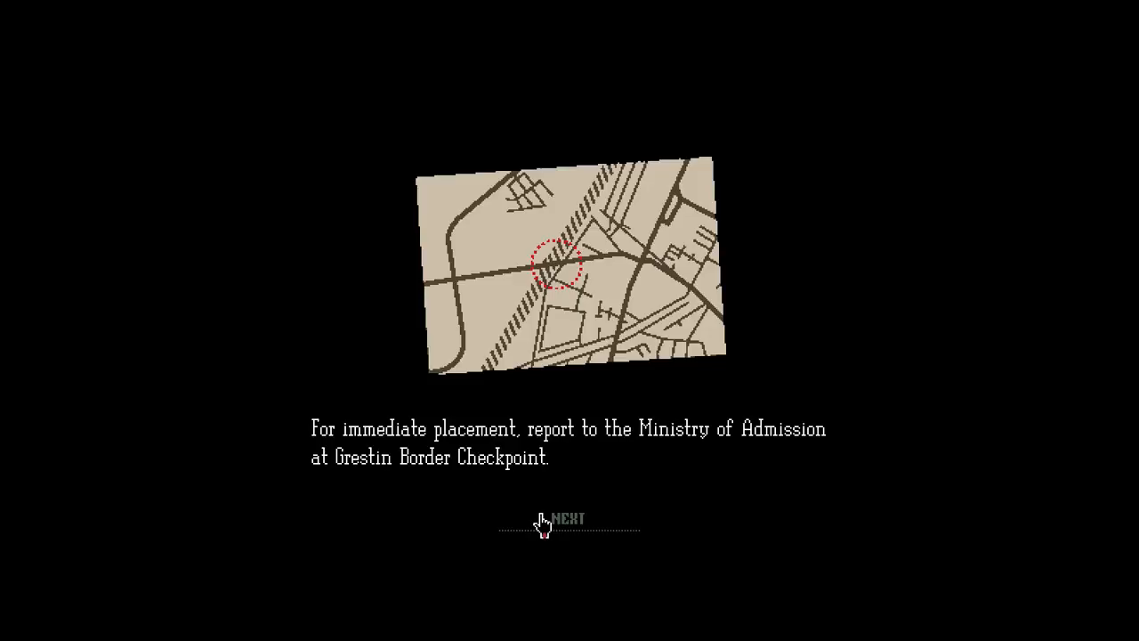
pyautogui.click(568, 520)
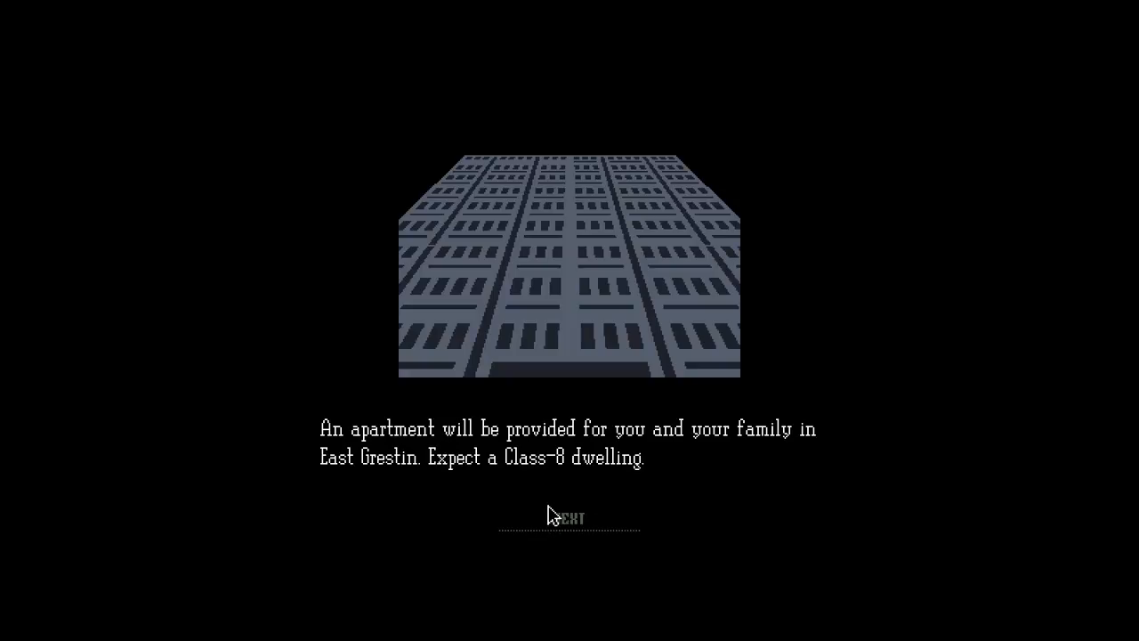
pyautogui.click(570, 516)
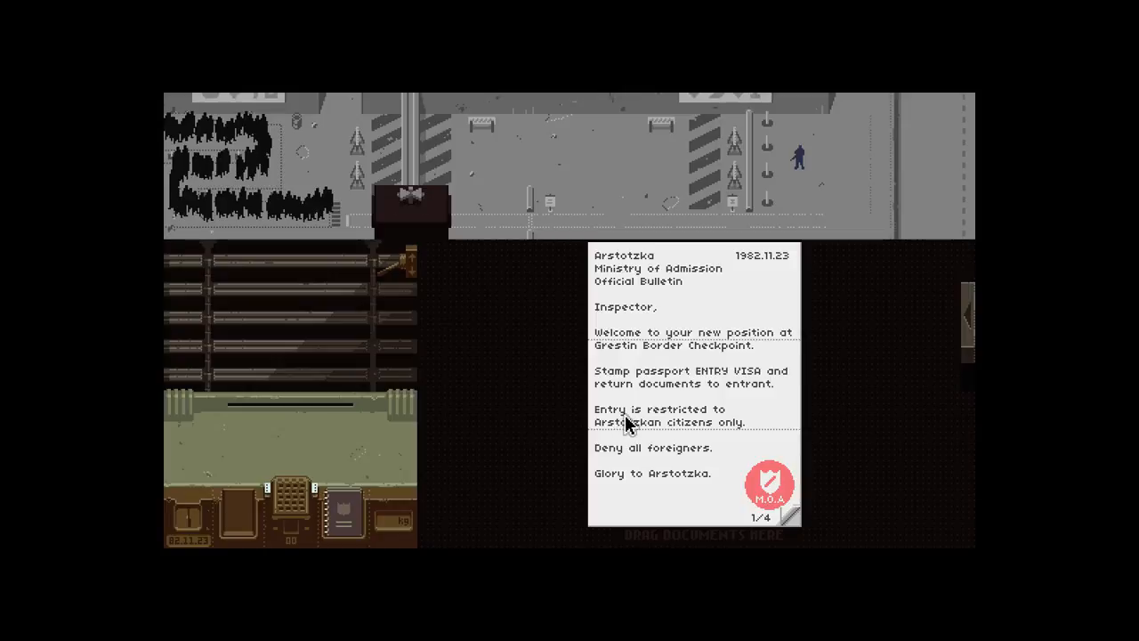
pyautogui.moveTo(694, 434)
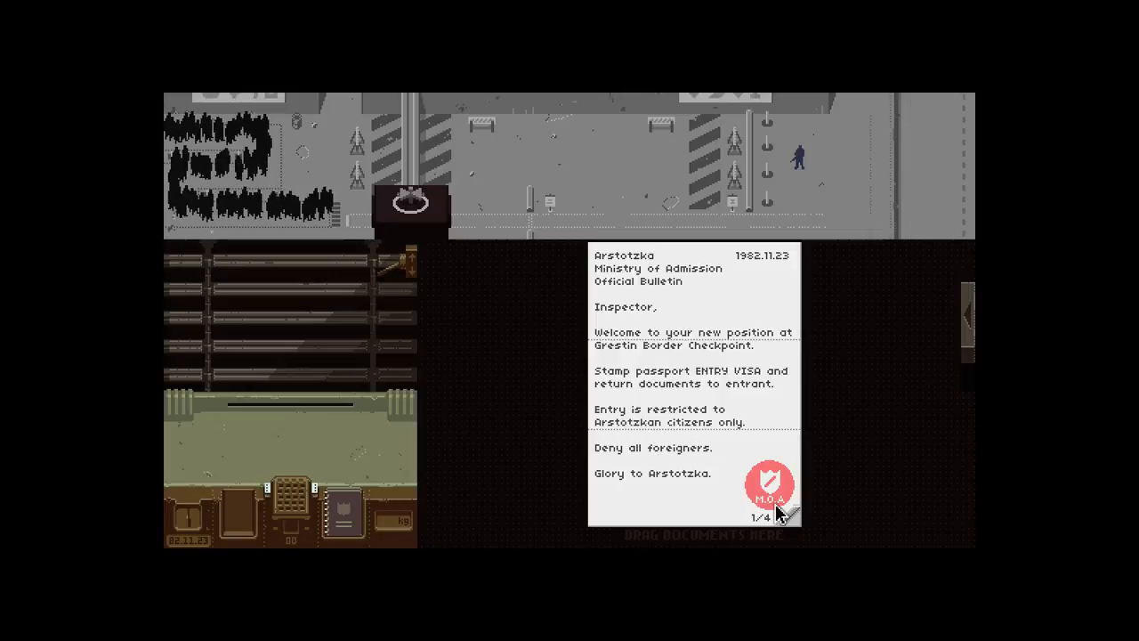
# Put the 'Arstotzkan citizens only' ministry bulletin away after reading it.
pyautogui.click(787, 516)
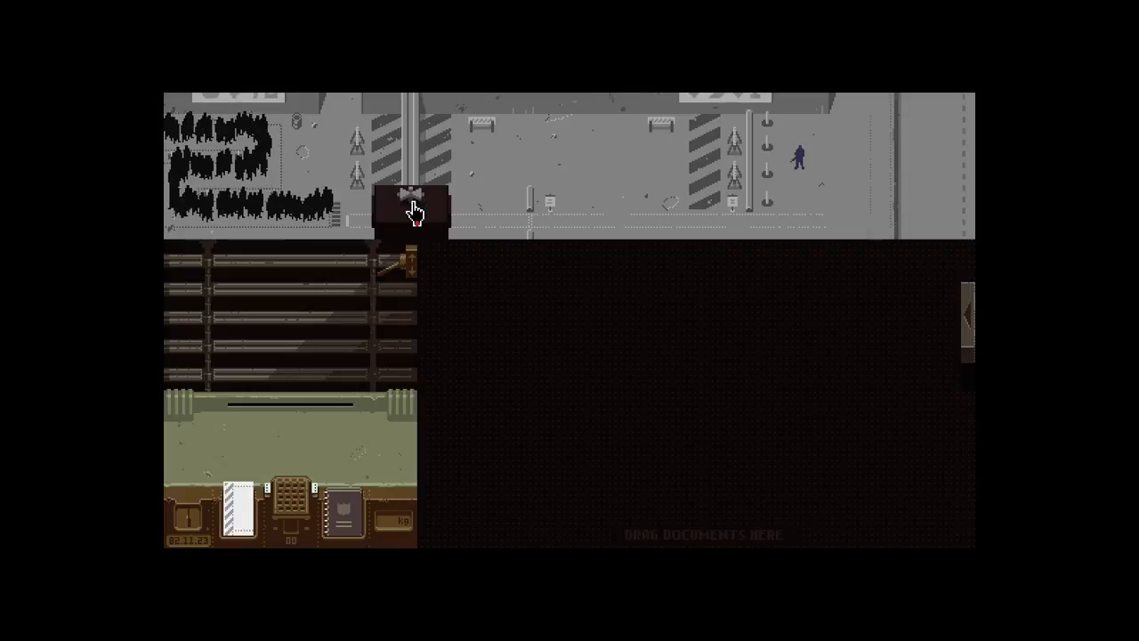
# Call the first entrants, handle the Republia passport and approve the Arstotzkan citizen.
pyautogui.click(410, 199)
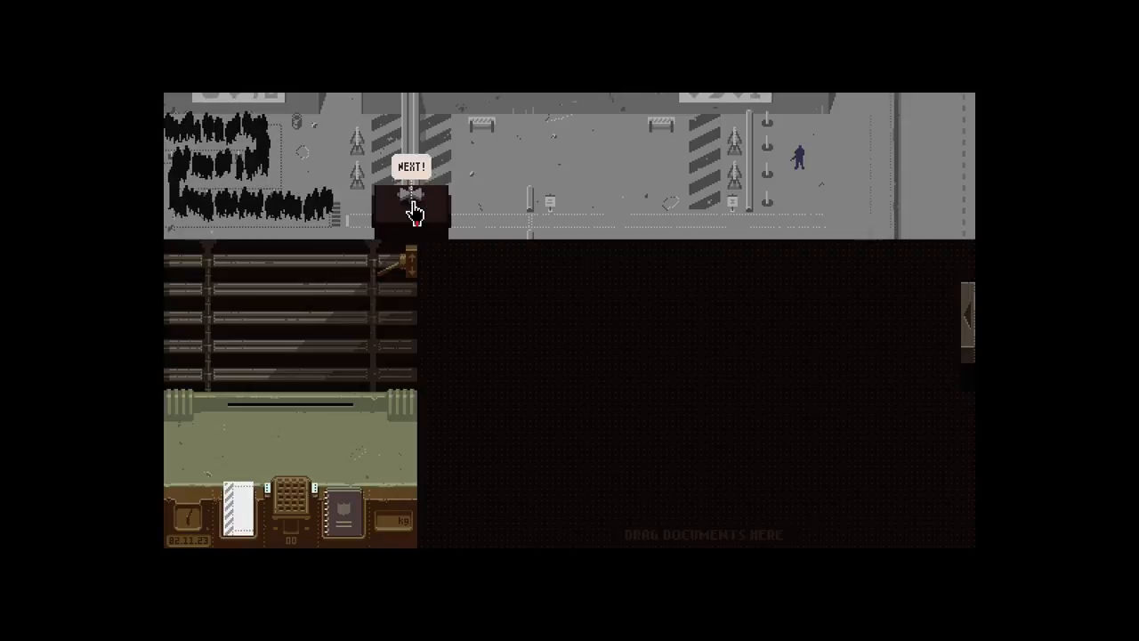
pyautogui.click(410, 186)
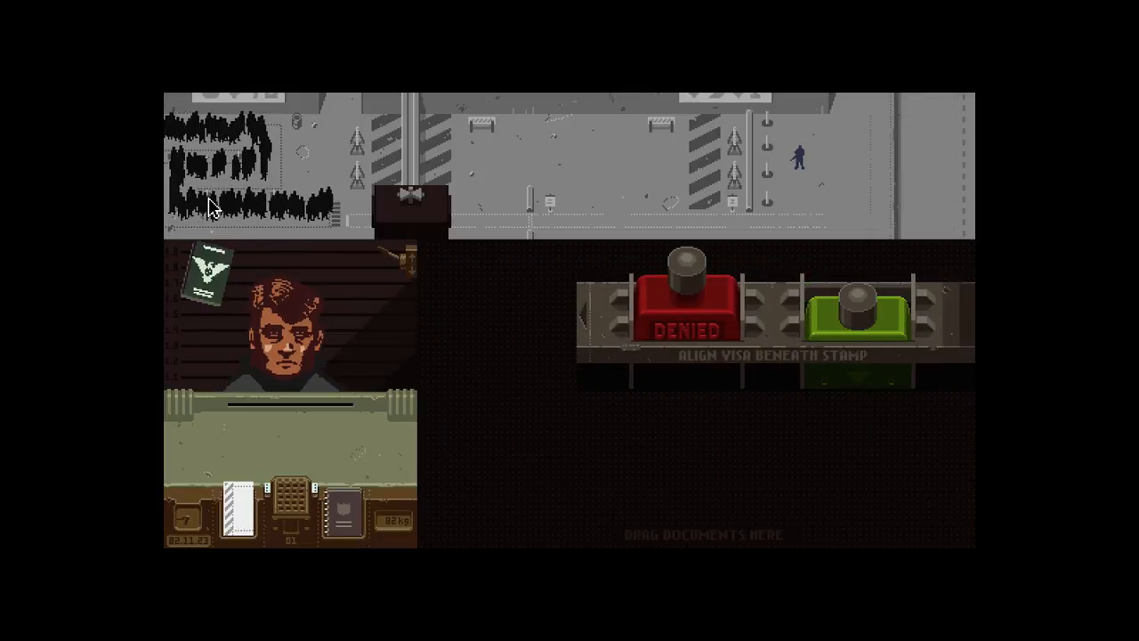
pyautogui.click(855, 312)
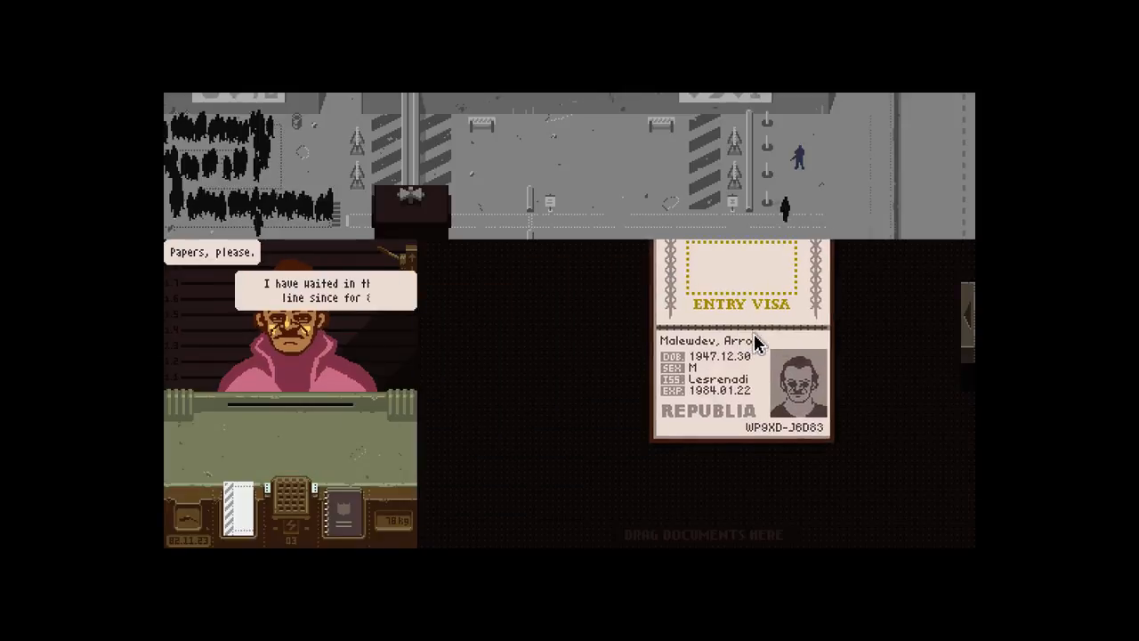
pyautogui.moveTo(744, 347); pyautogui.dragTo(498, 312)
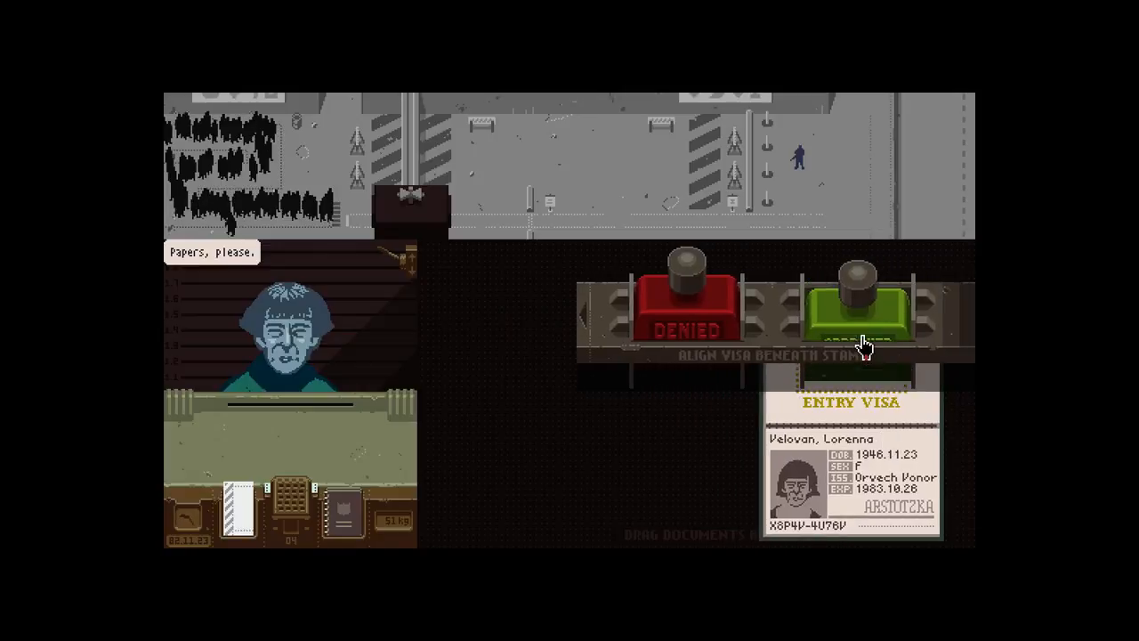
pyautogui.click(855, 321)
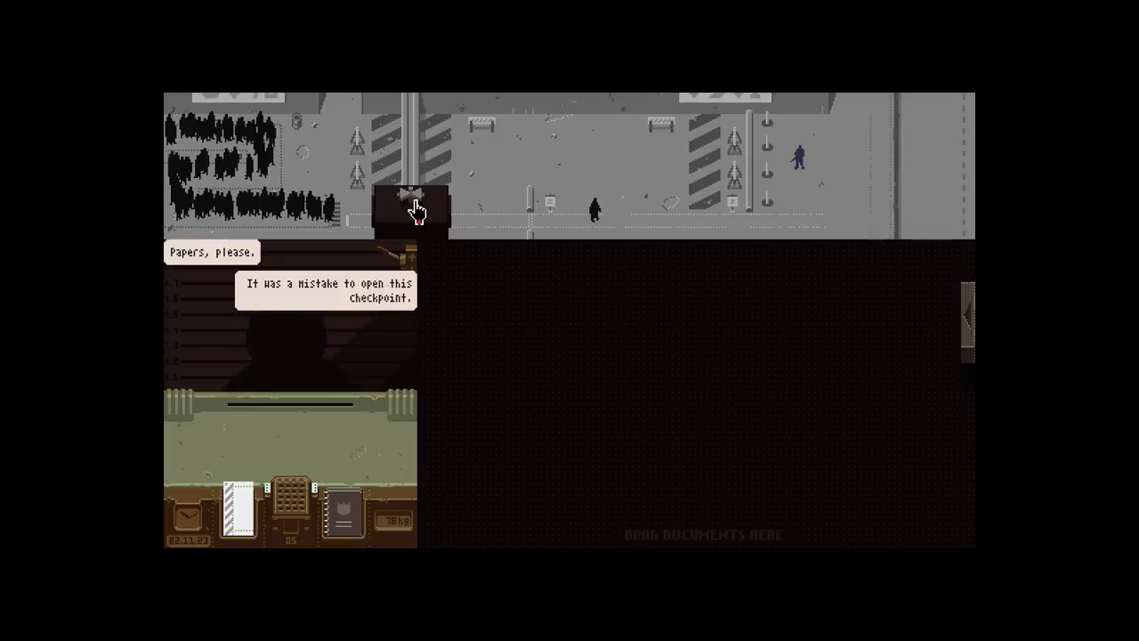
# Call the next two entrants and stamp both passports APPROVED, handing them back.
pyautogui.click(411, 200)
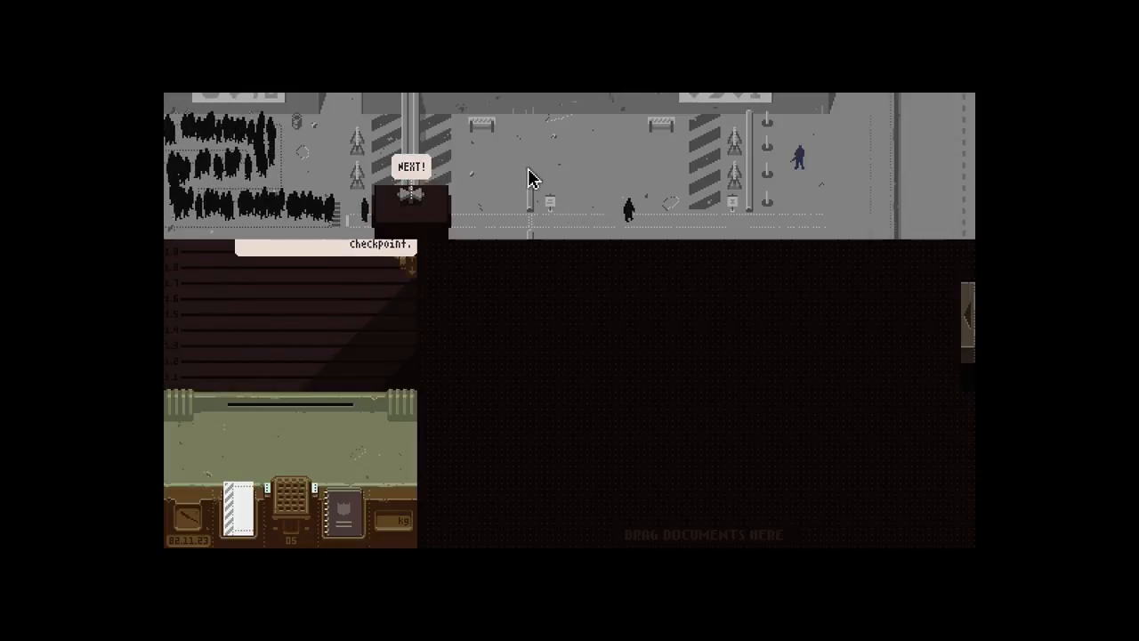
pyautogui.click(410, 165)
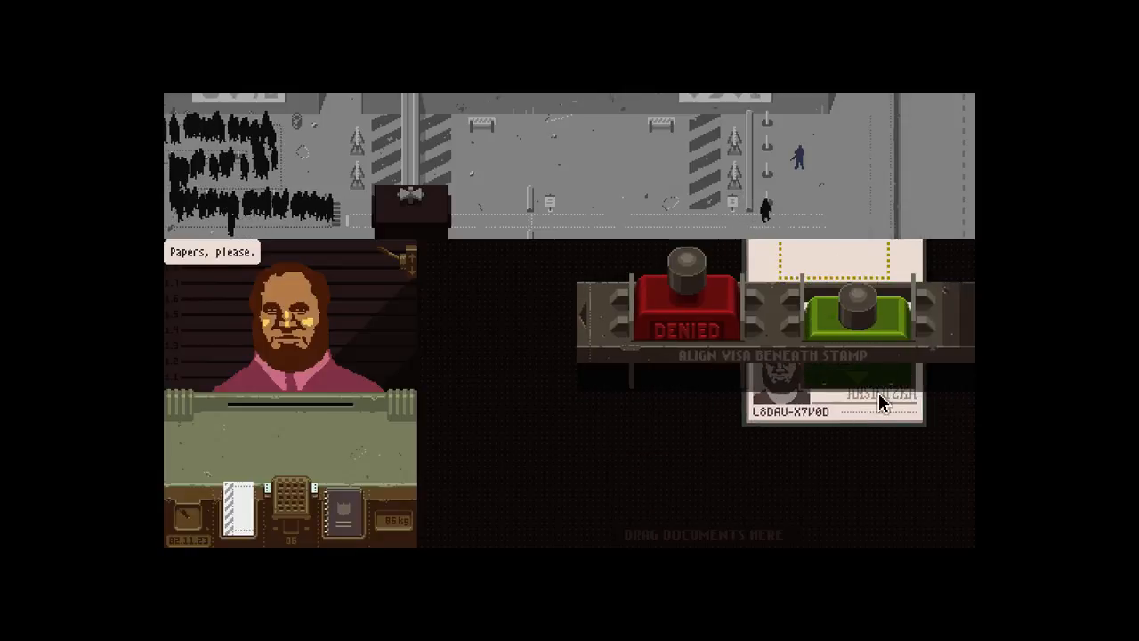
pyautogui.click(858, 303)
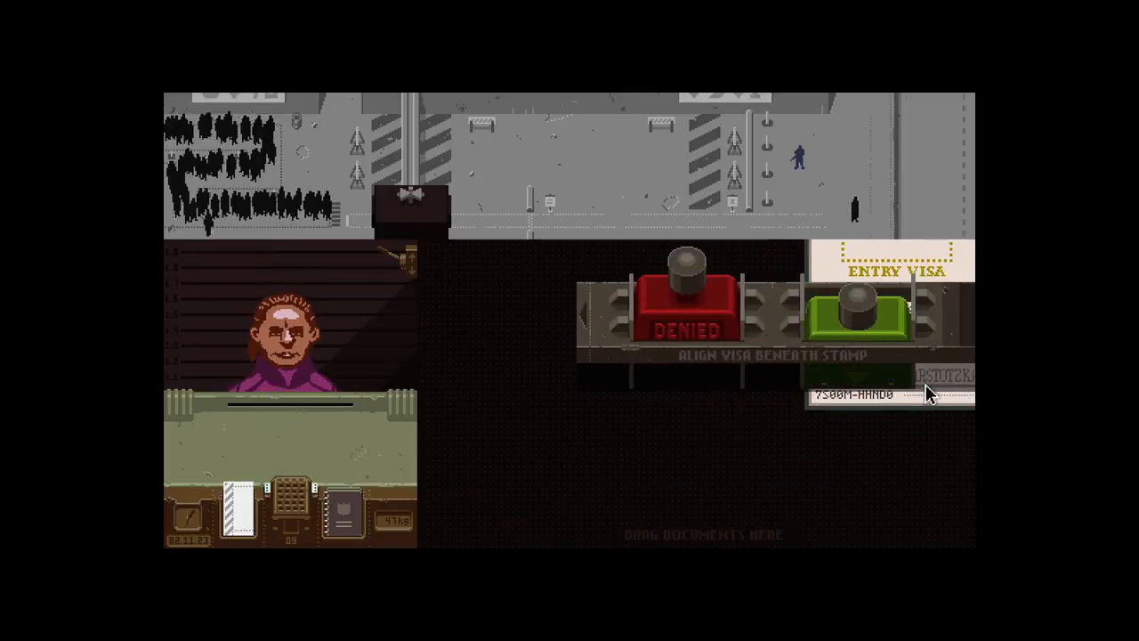
pyautogui.click(859, 311)
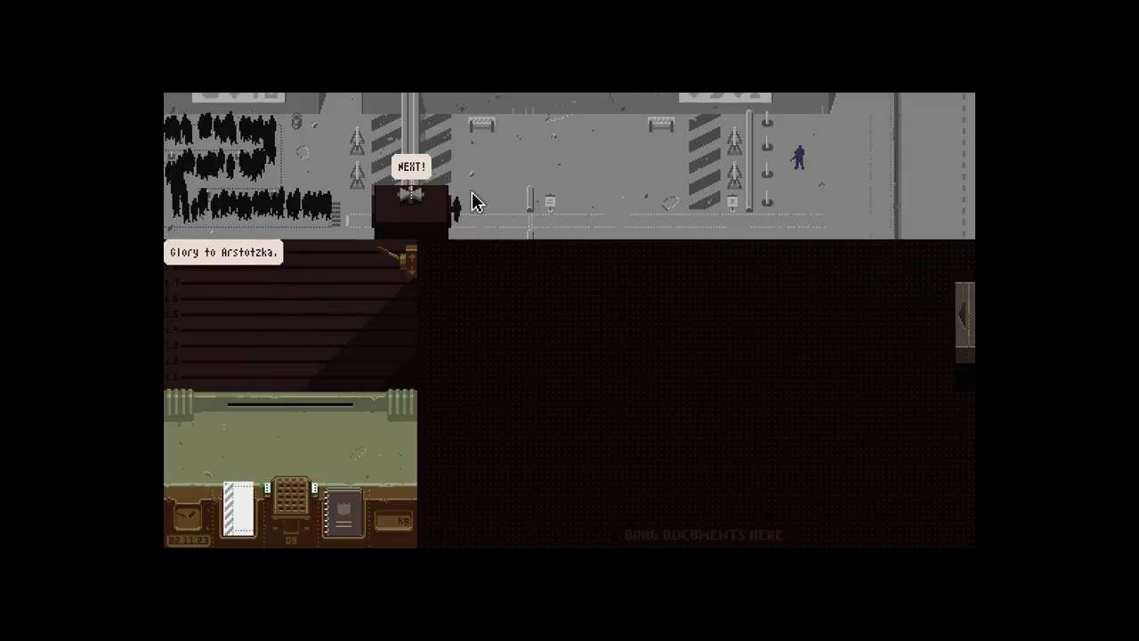
# Deny the Kolechia and Impor passports as non-Arstotzkan and call the next entrant.
pyautogui.click(410, 166)
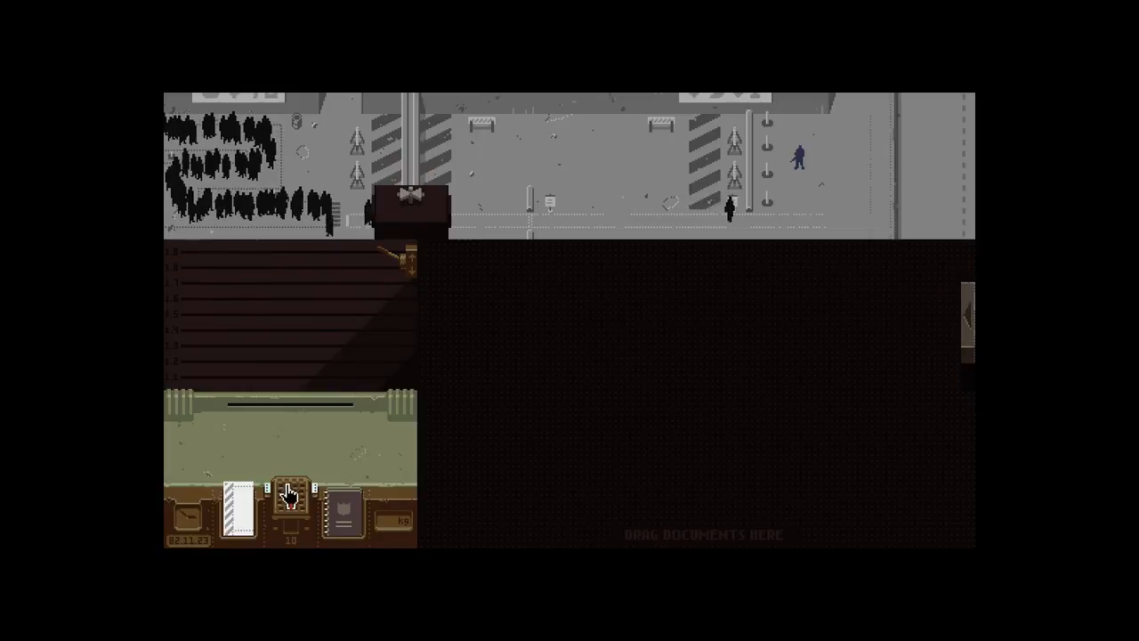
pyautogui.click(288, 492)
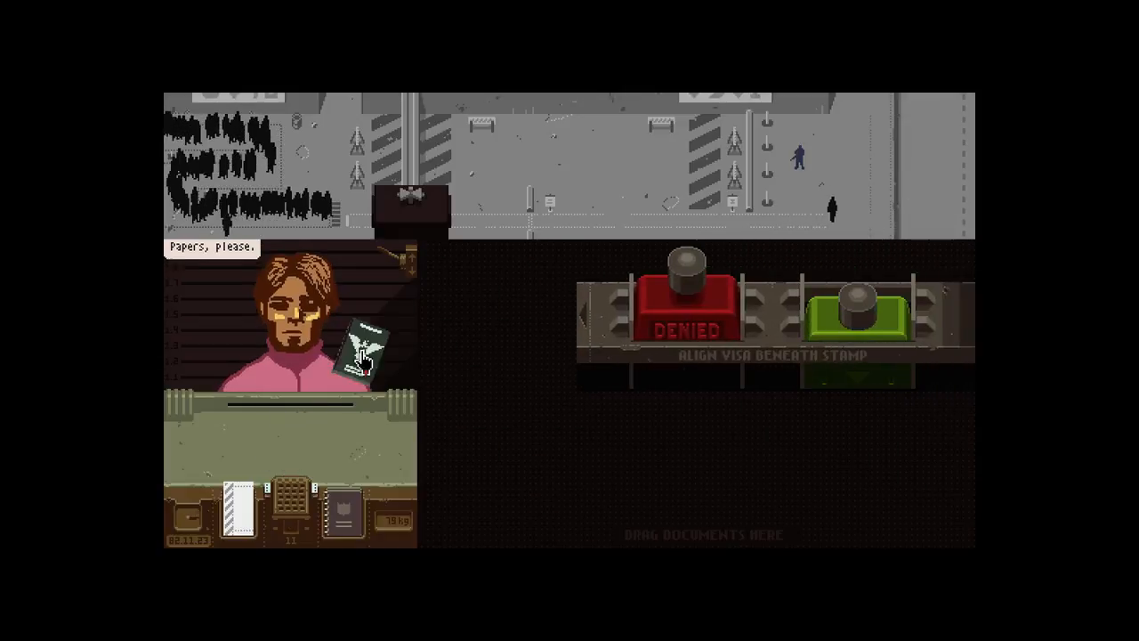
pyautogui.click(858, 306)
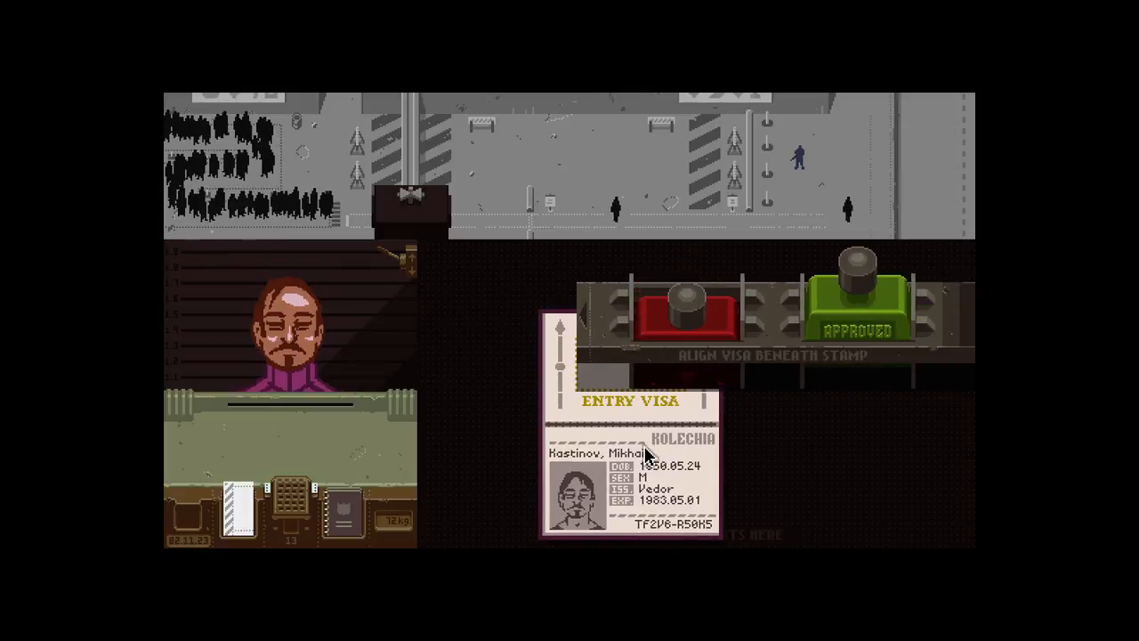
pyautogui.click(685, 312)
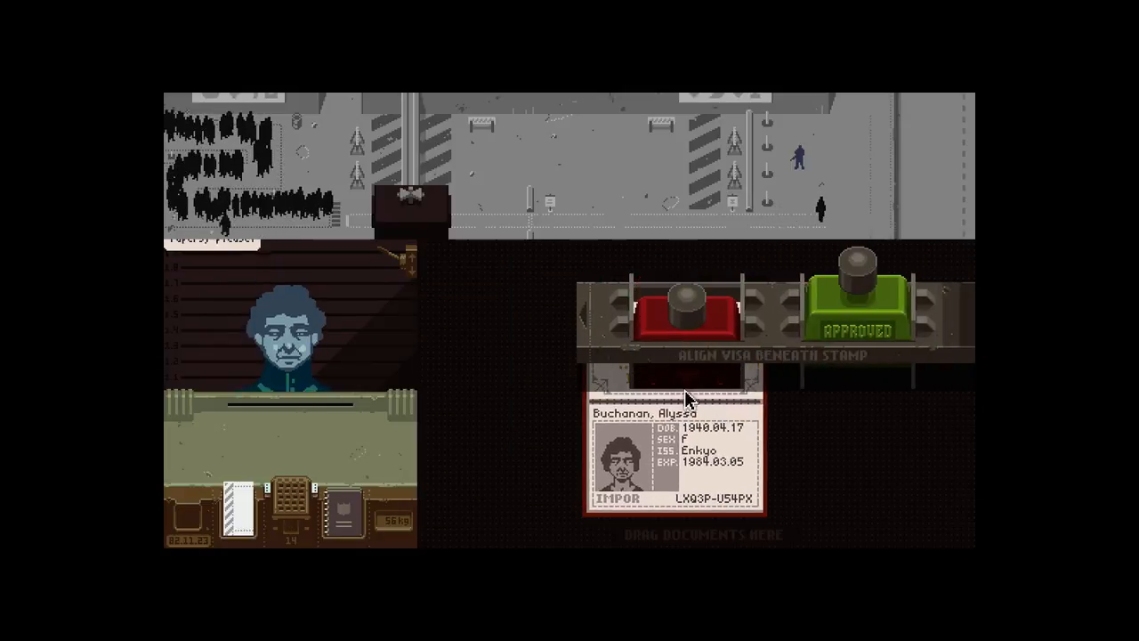
pyautogui.click(686, 312)
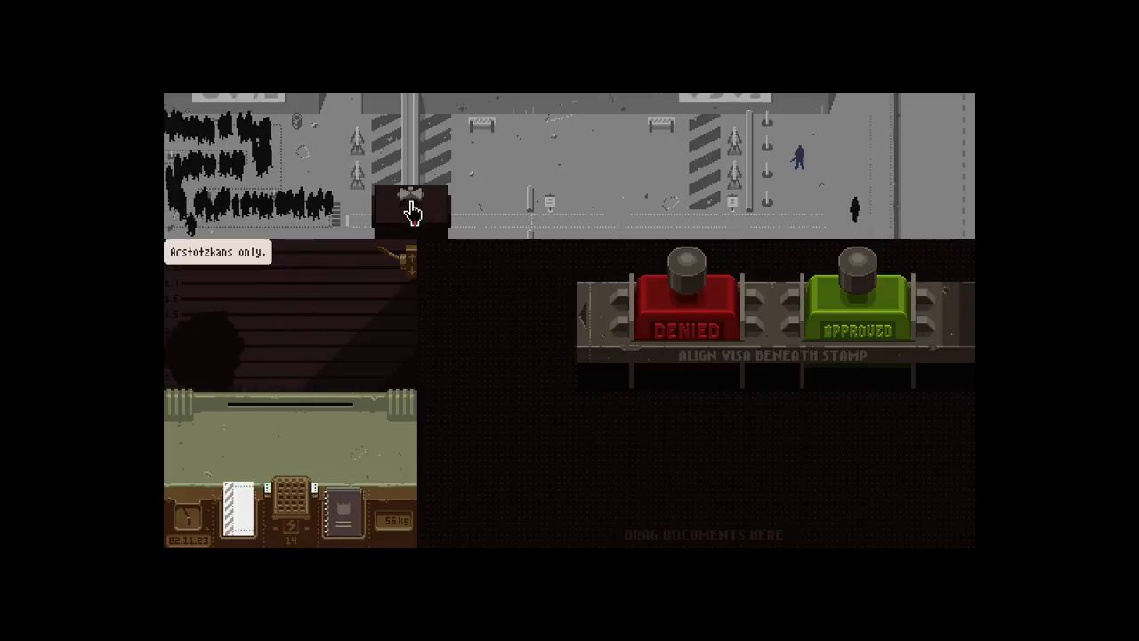
pyautogui.click(409, 198)
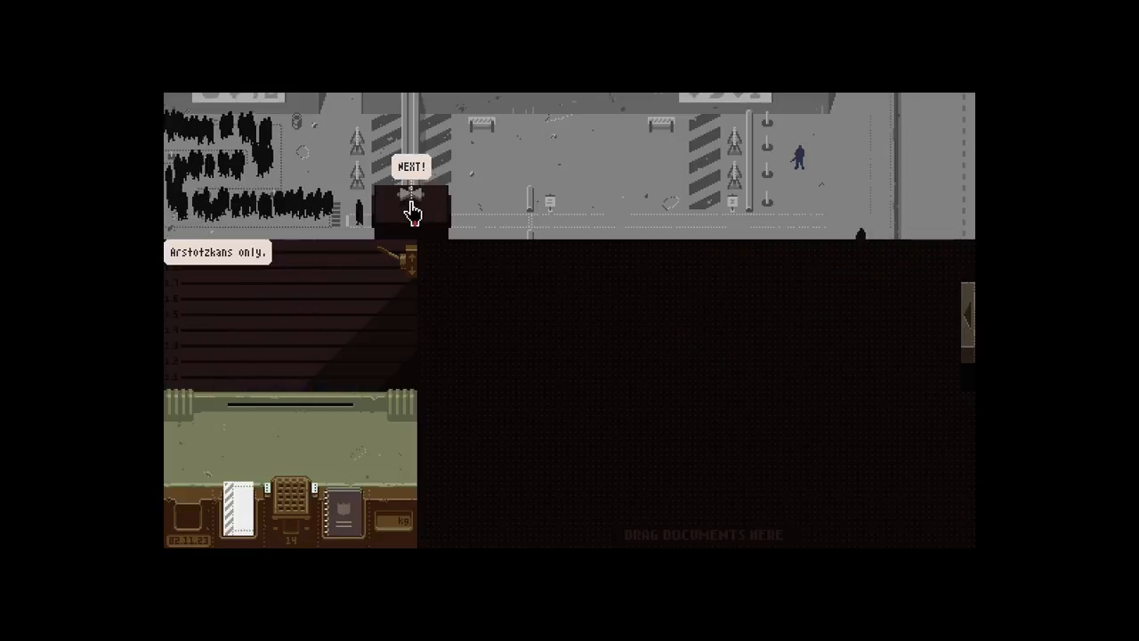
# Settle Day 1 expenses paying rent only, skipping FOOD and HEAT, then sleep to Day 2.
pyautogui.click(410, 187)
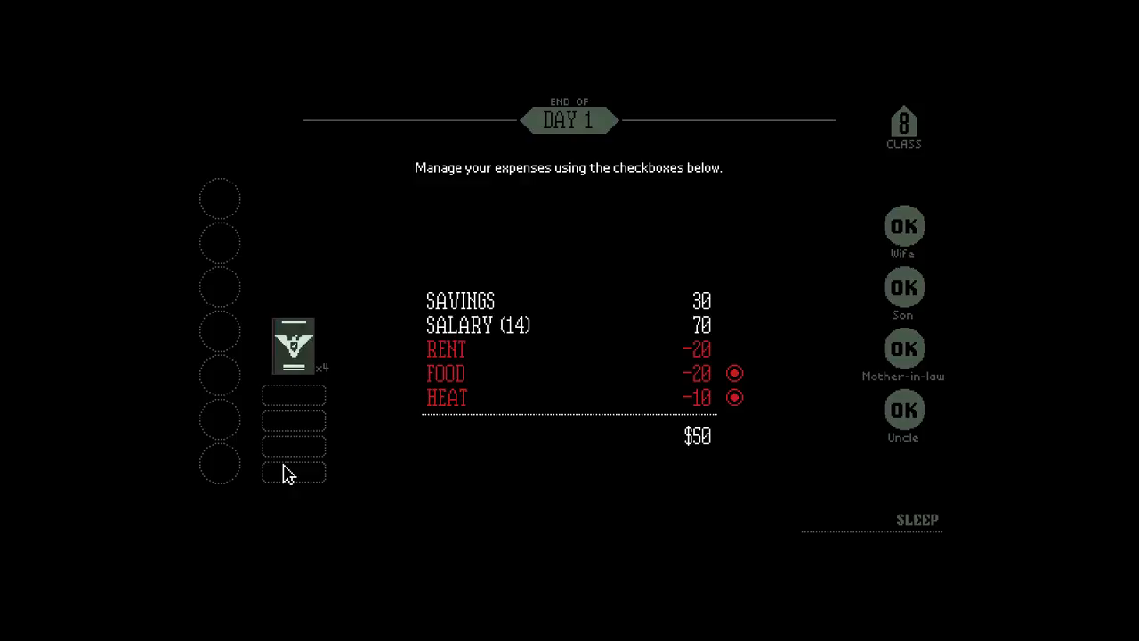
pyautogui.click(733, 399)
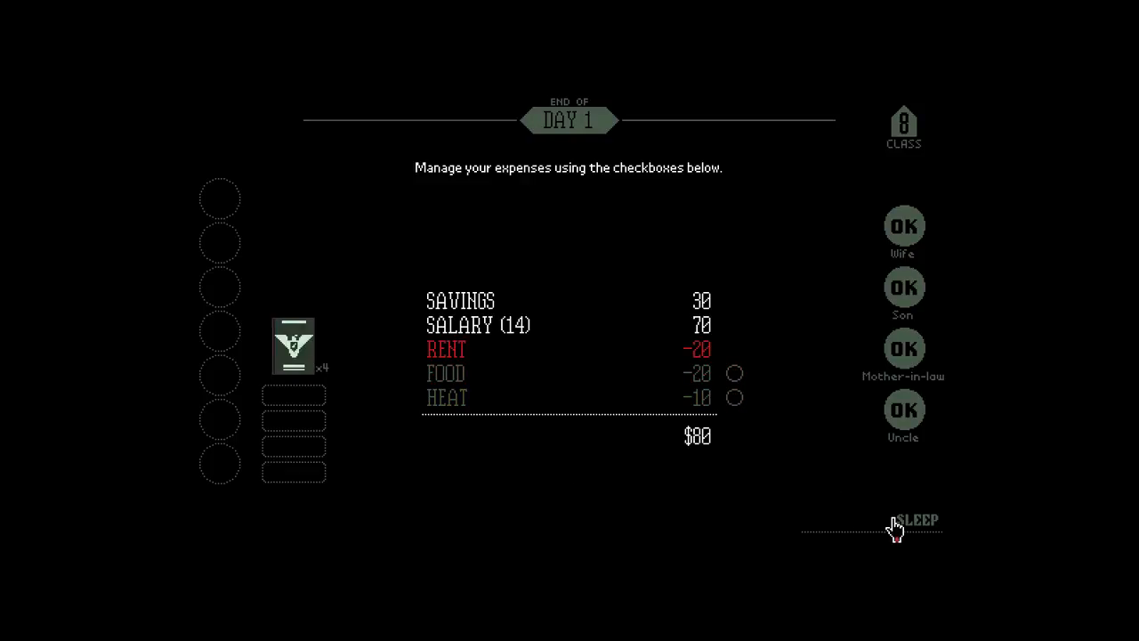
pyautogui.click(916, 519)
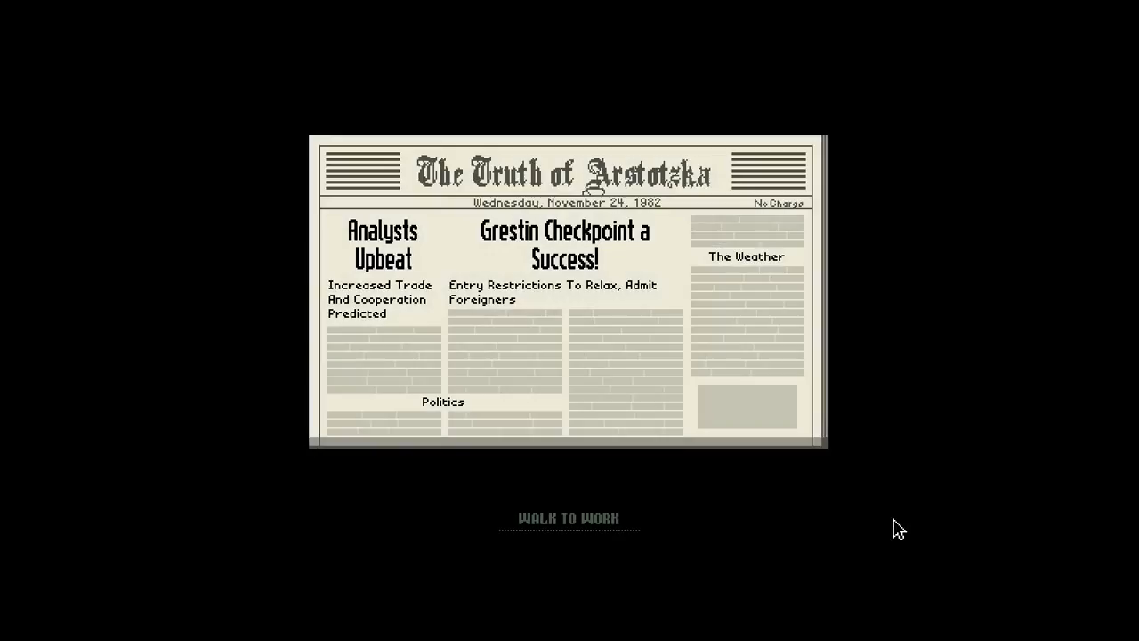